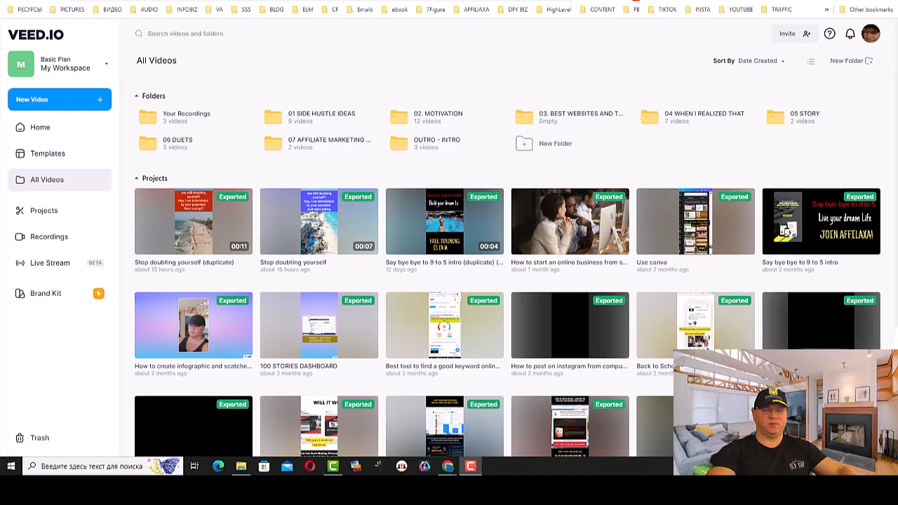
mouse_move(746, 139)
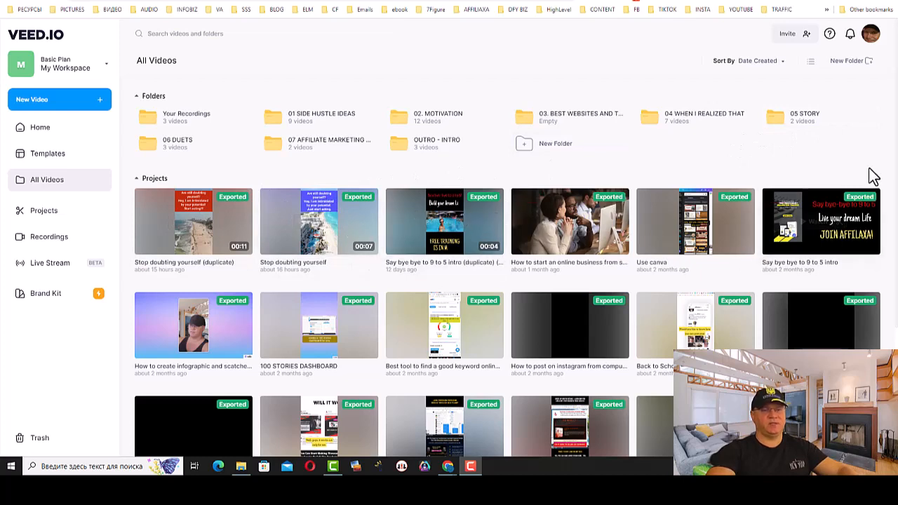
mouse_move(875, 160)
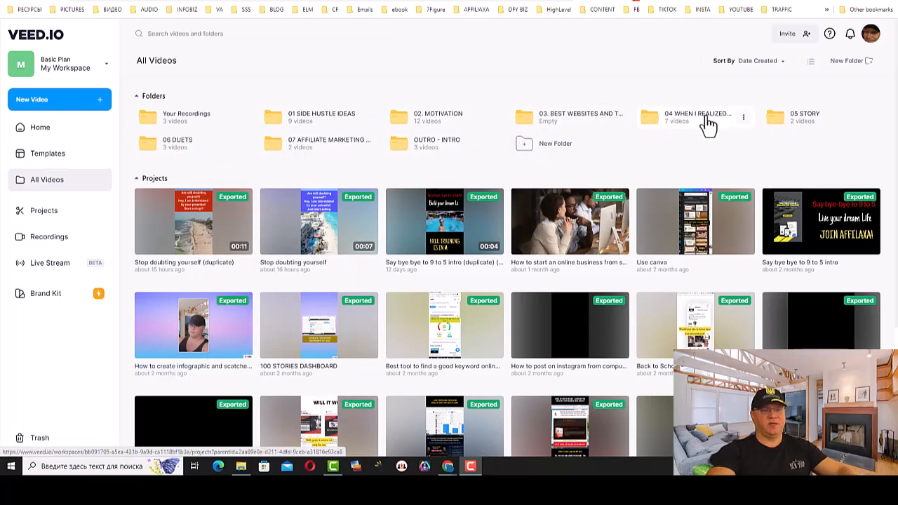
mouse_move(705, 126)
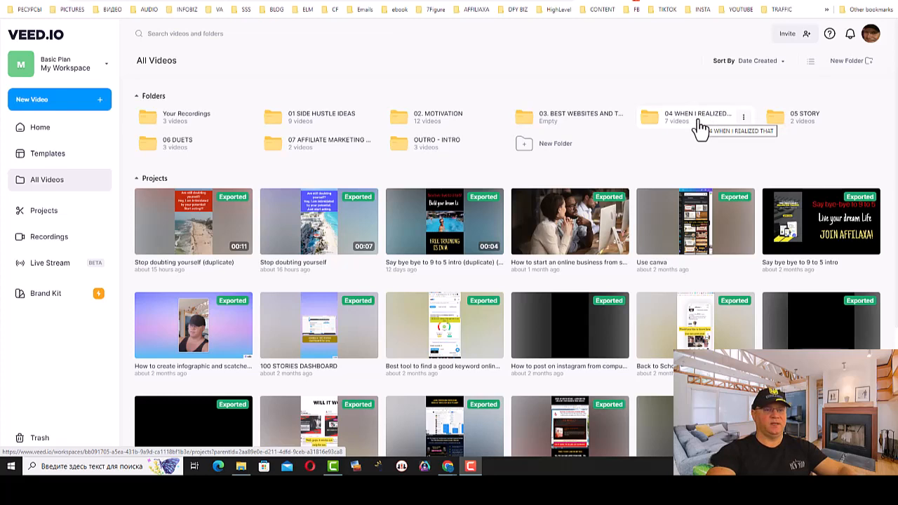
mouse_move(810, 123)
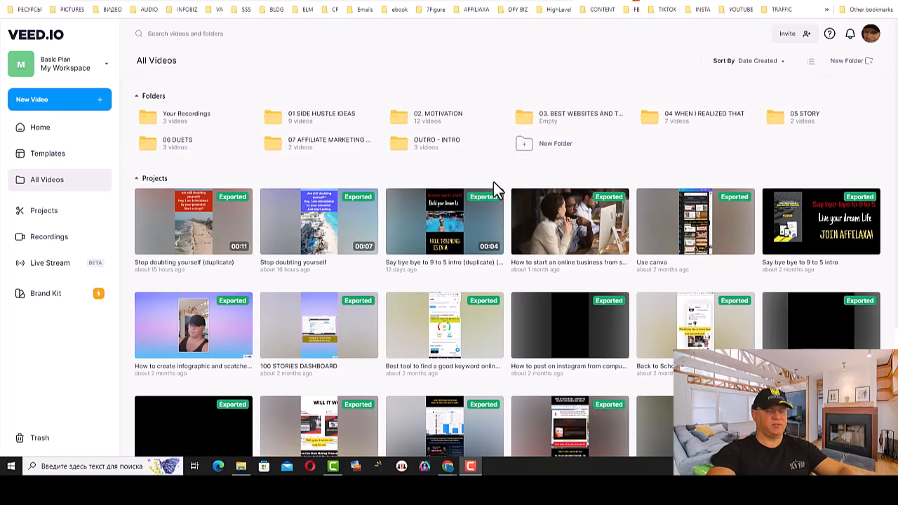
mouse_move(695, 179)
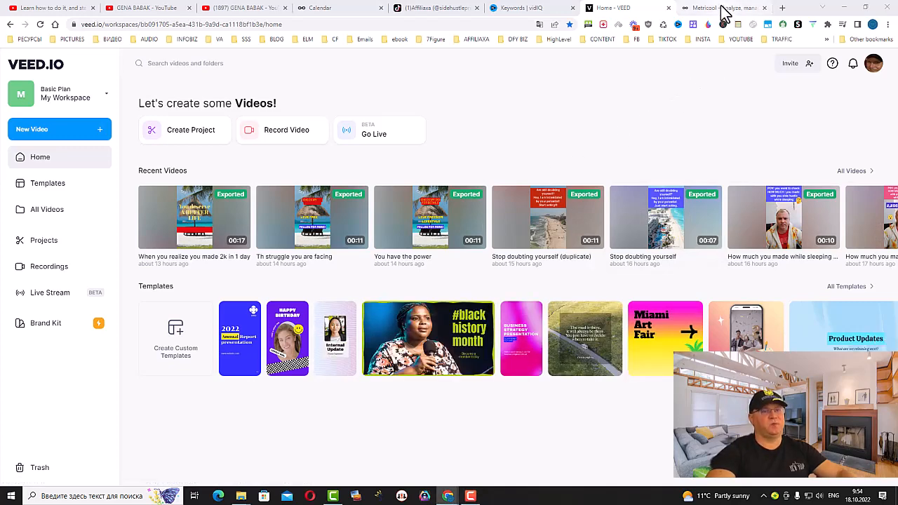
Show Metricool's Planning calendar for the week of October 16–22, 2022.
click(716, 8)
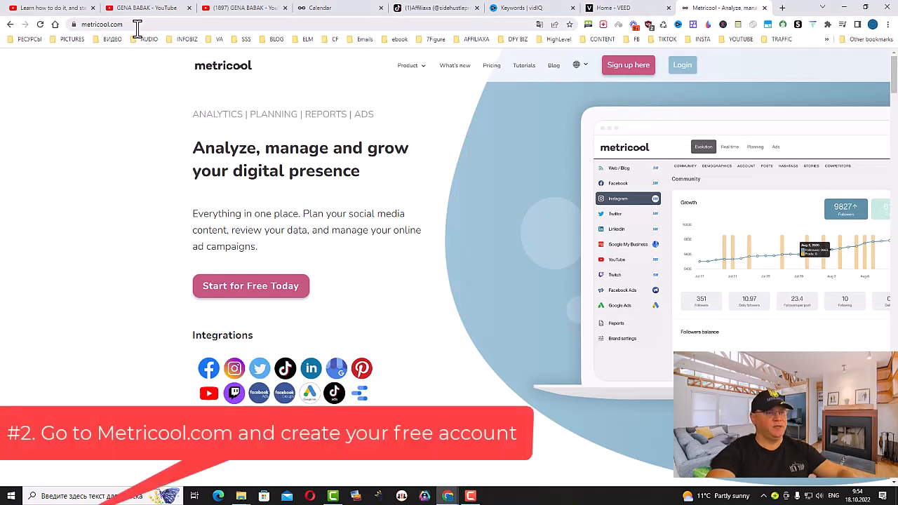
mouse_move(456, 226)
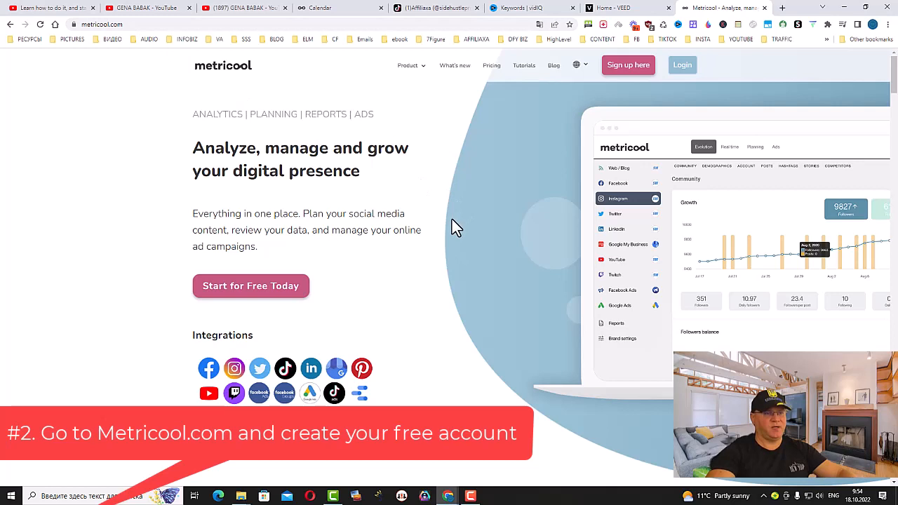
mouse_move(452, 239)
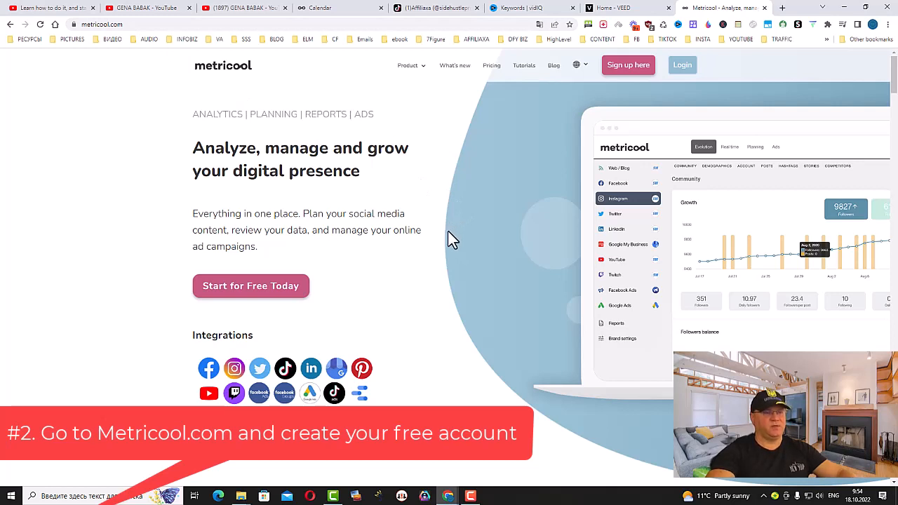
mouse_move(454, 242)
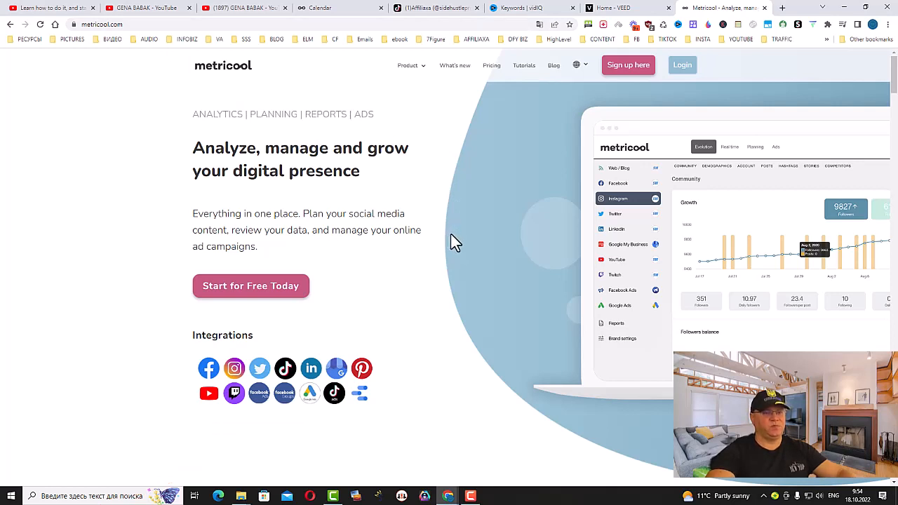
mouse_move(471, 243)
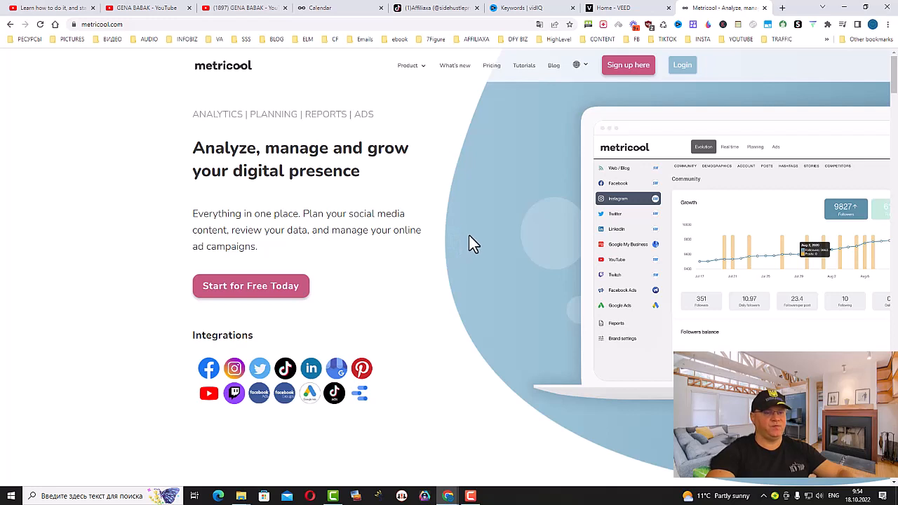
mouse_move(496, 261)
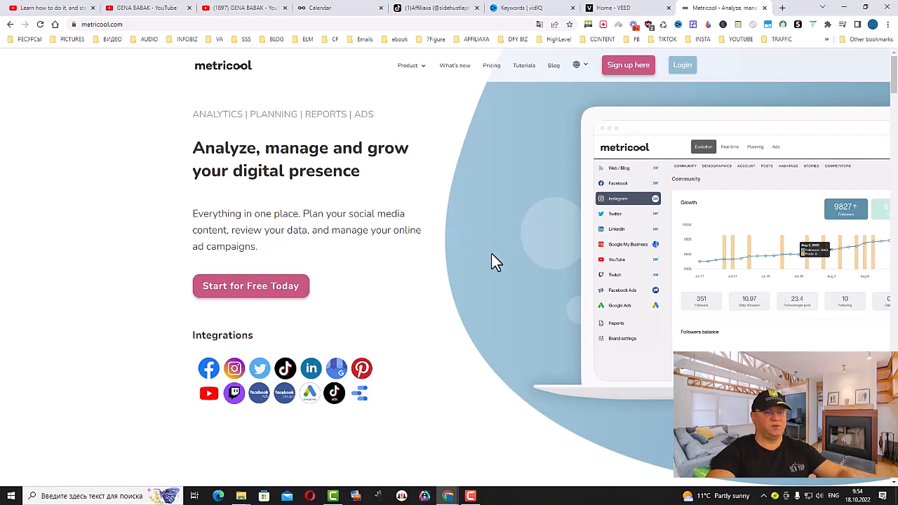
mouse_move(498, 265)
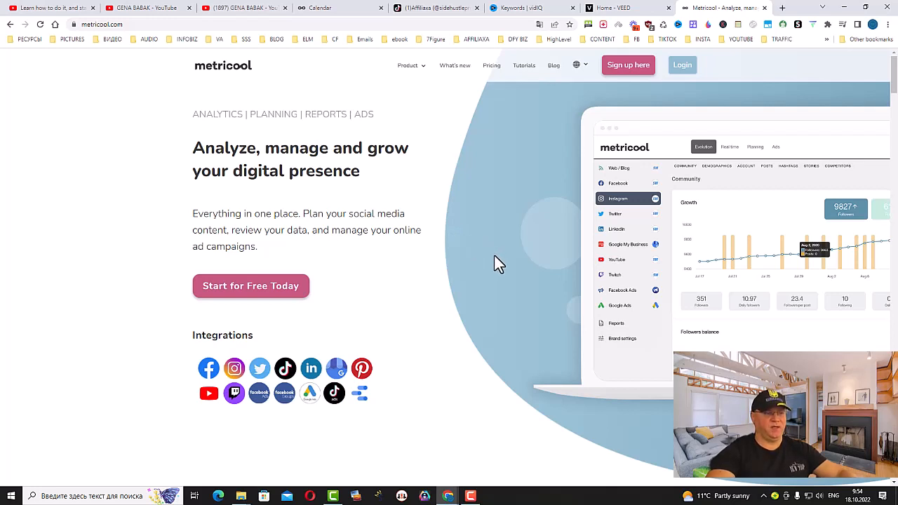
mouse_move(495, 269)
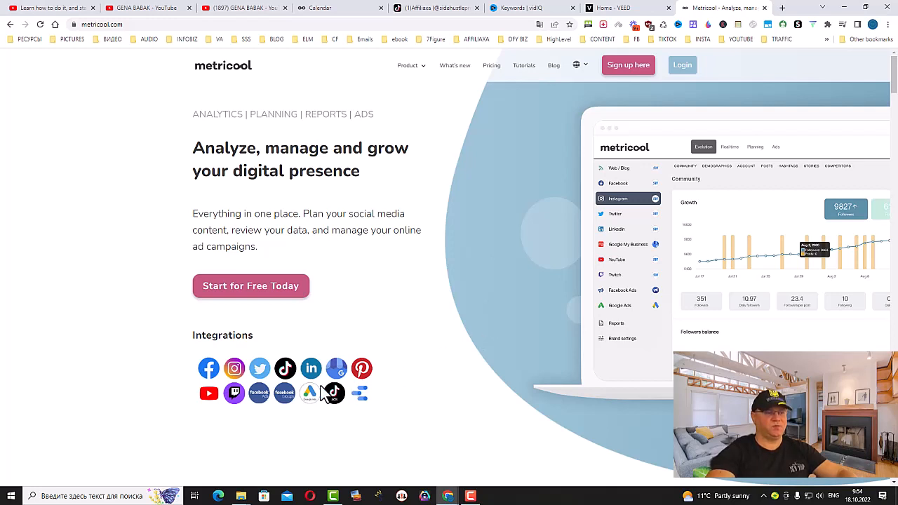
mouse_move(471, 382)
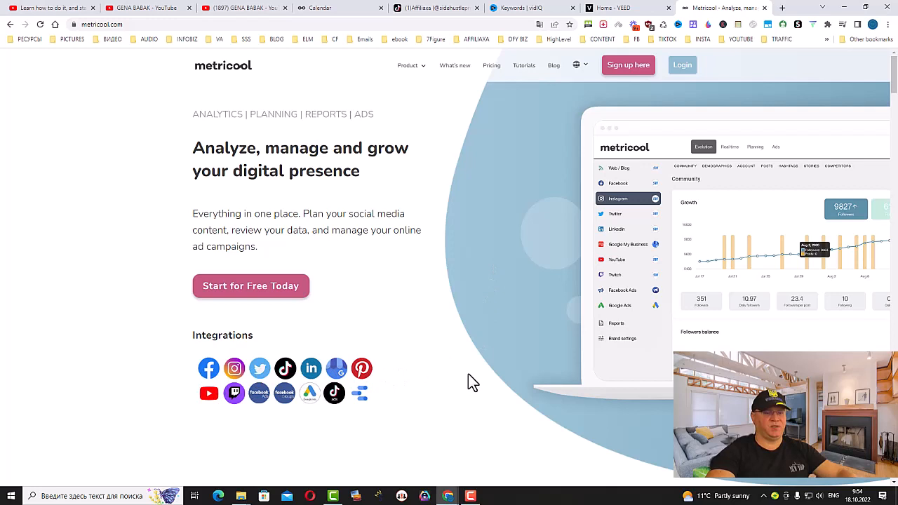
mouse_move(484, 369)
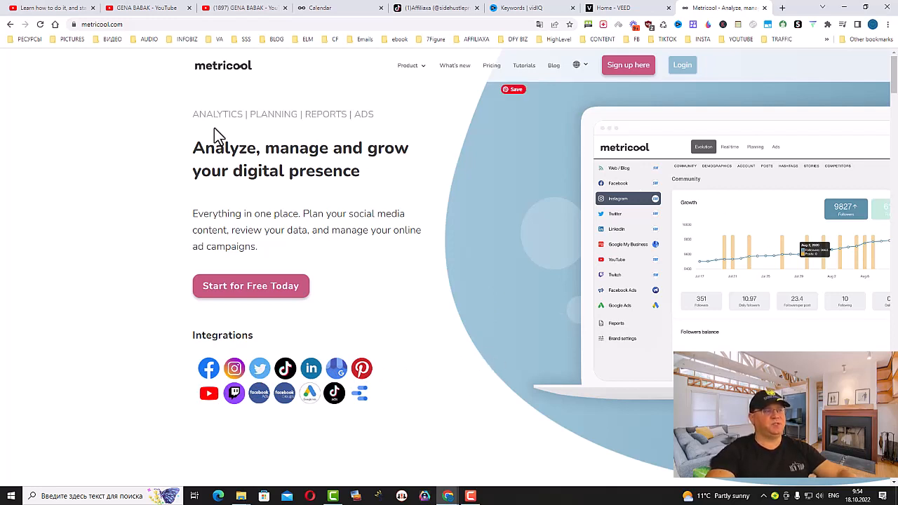
click(337, 8)
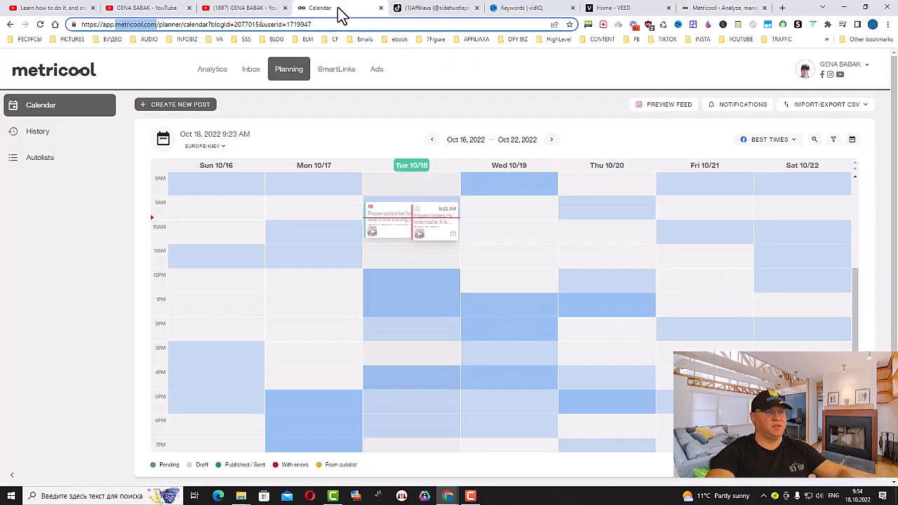
mouse_move(509, 109)
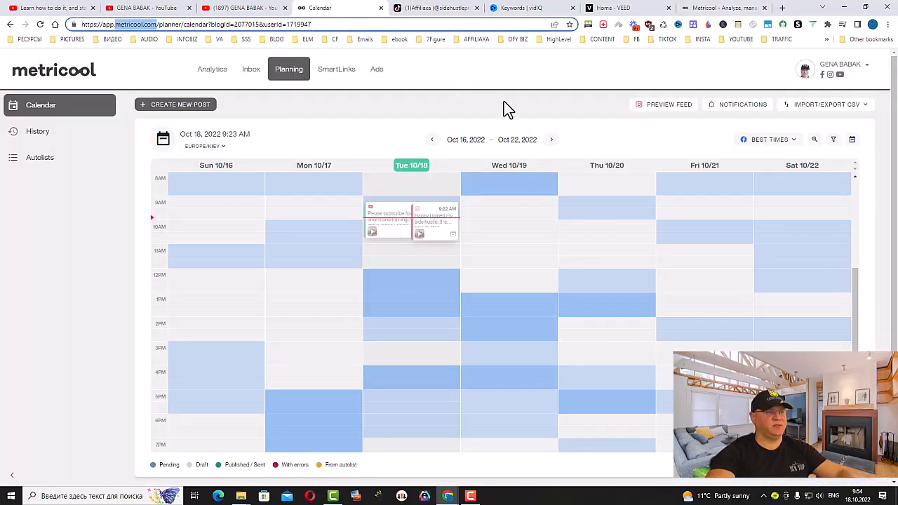
Create a new post for October 18 targeting YouTube only, with the video format set to Short.
click(180, 104)
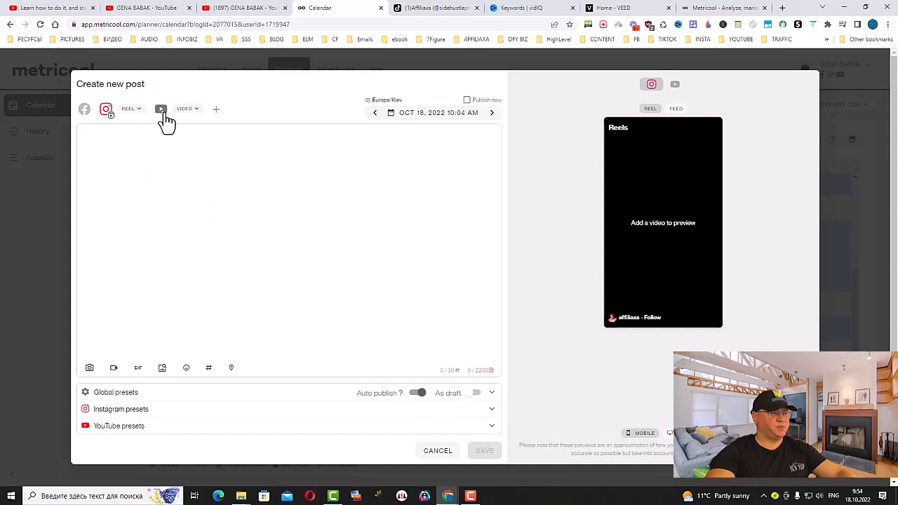
click(106, 109)
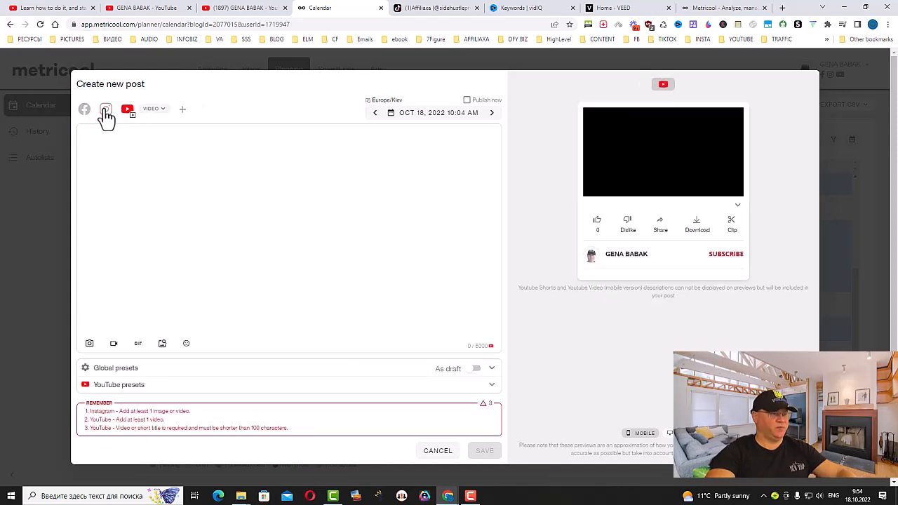
click(153, 109)
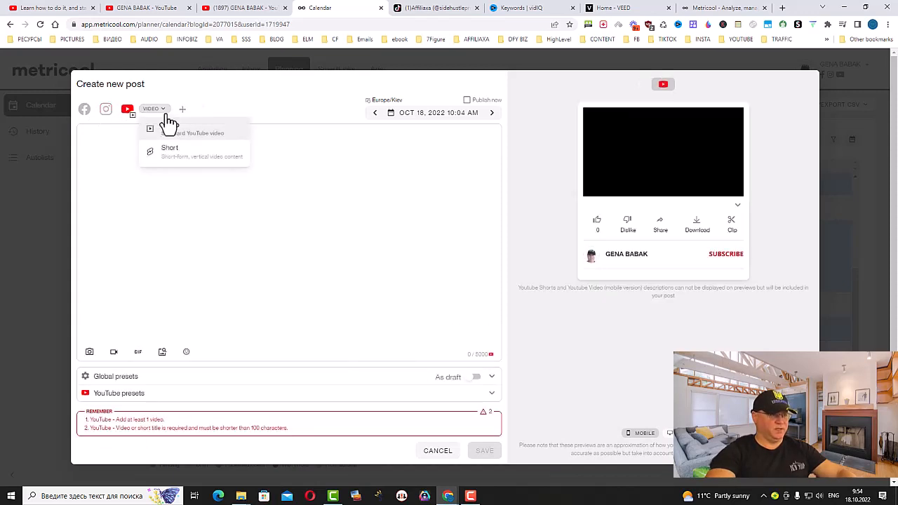
click(169, 147)
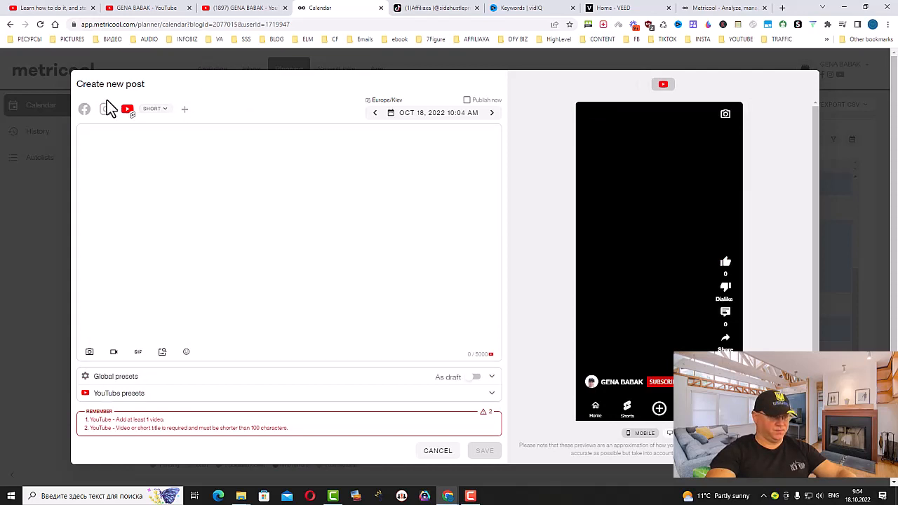
click(105, 109)
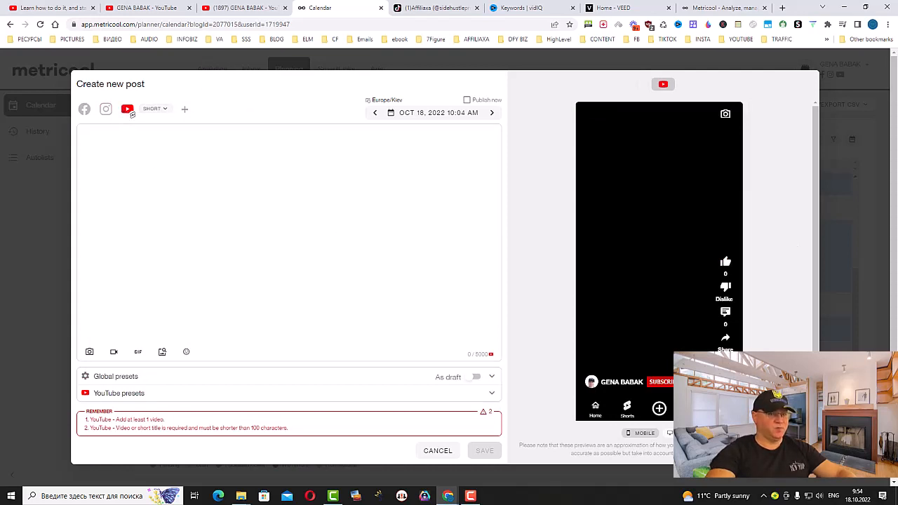
mouse_move(174, 125)
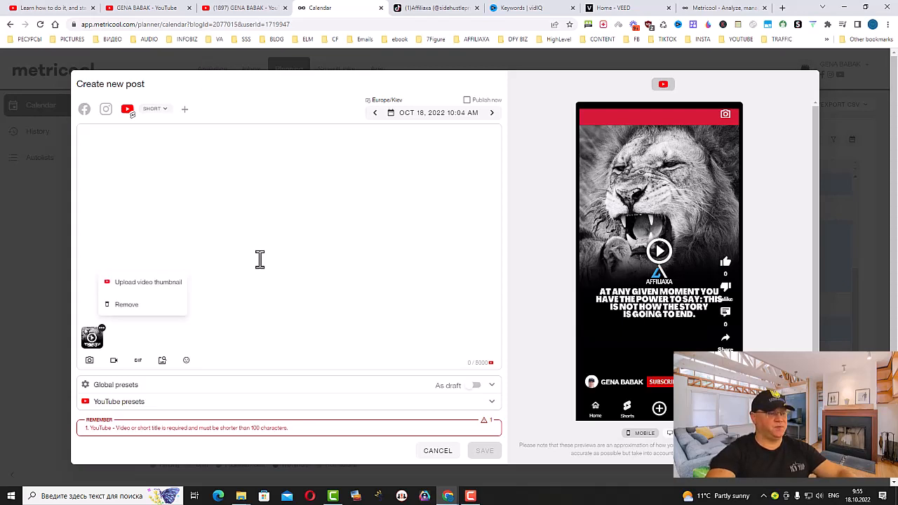
mouse_move(213, 370)
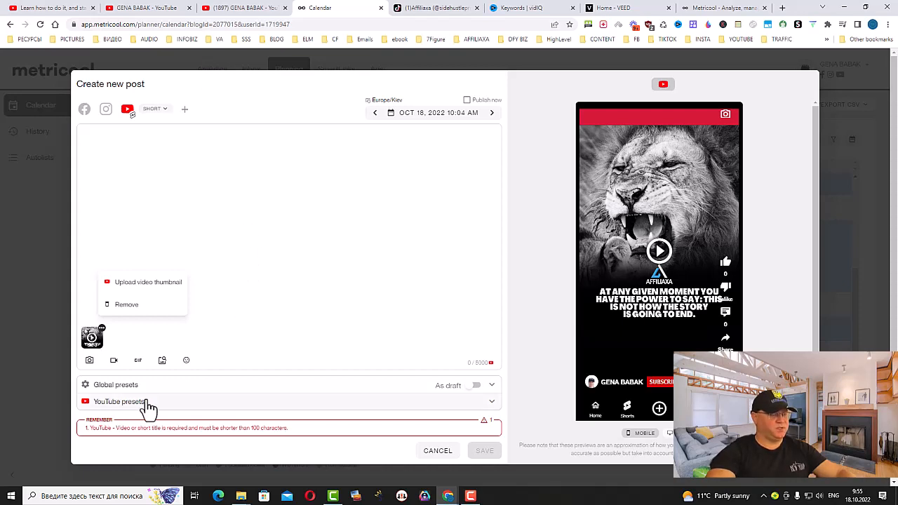
mouse_move(125, 411)
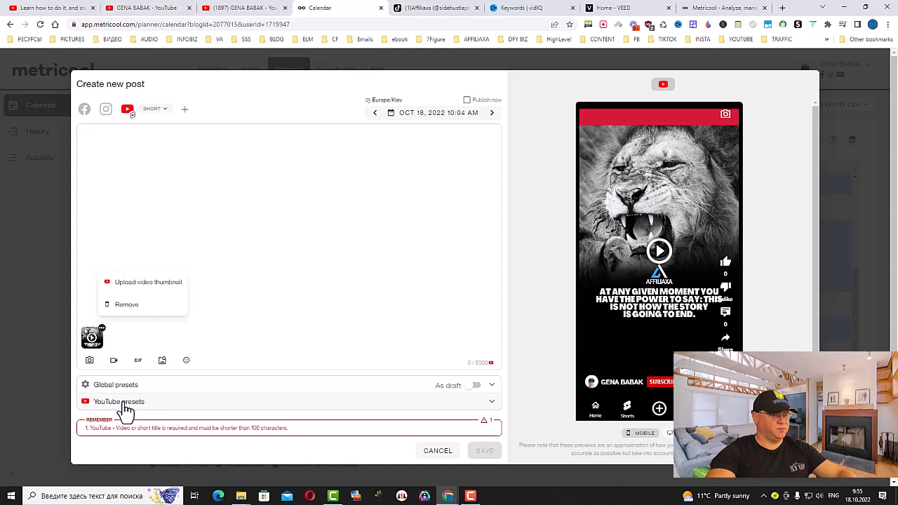
In the YouTube presets, set the Short's title and caption to "You have the power to change your life".
click(120, 401)
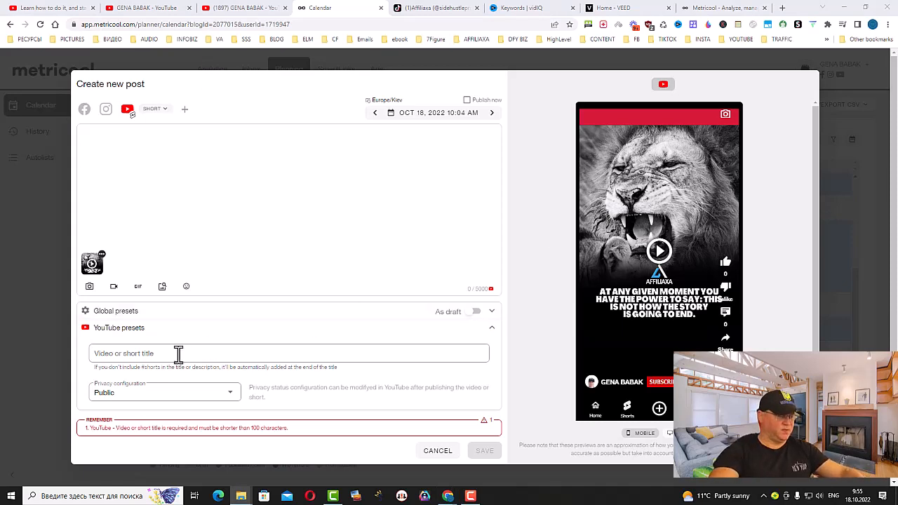
text(You have the power to change your life)
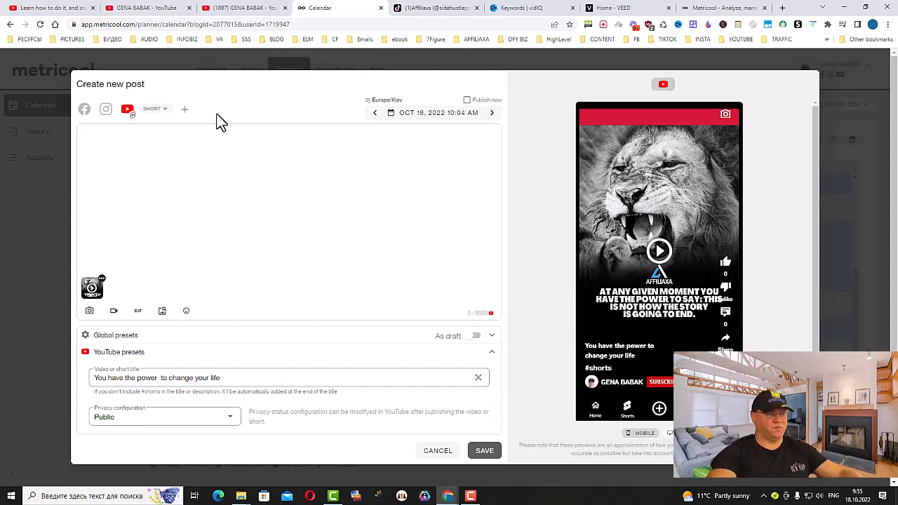
text(You have the power to change your life.)
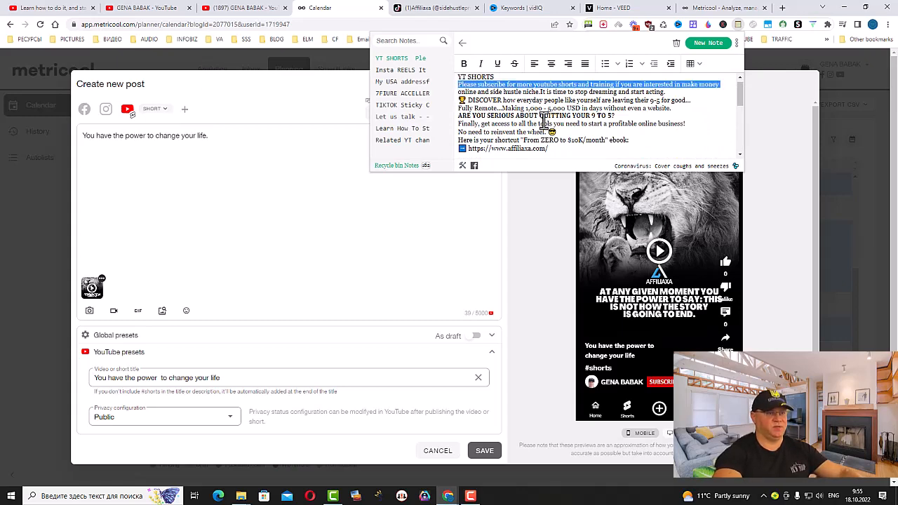
Paste the saved YT Shorts description template with links, disclaimer and hashtags into the post body.
scroll(down, 3)
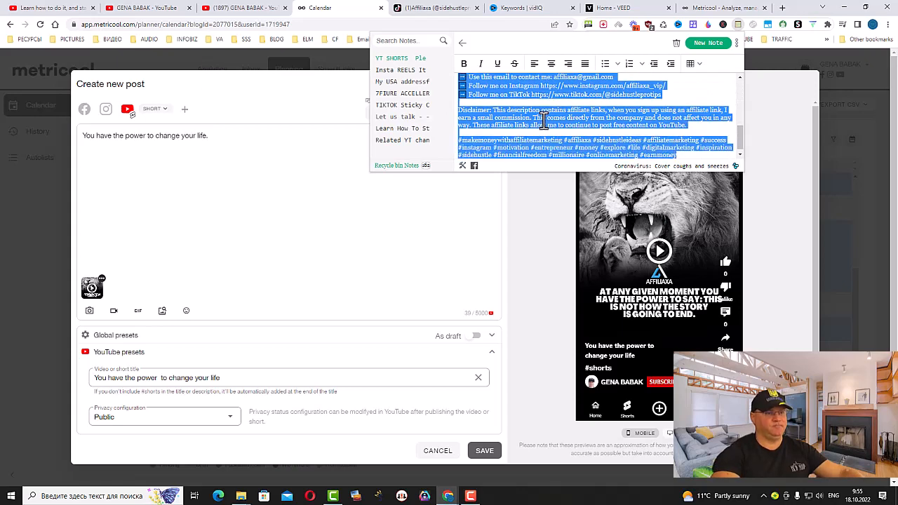
mouse_move(144, 186)
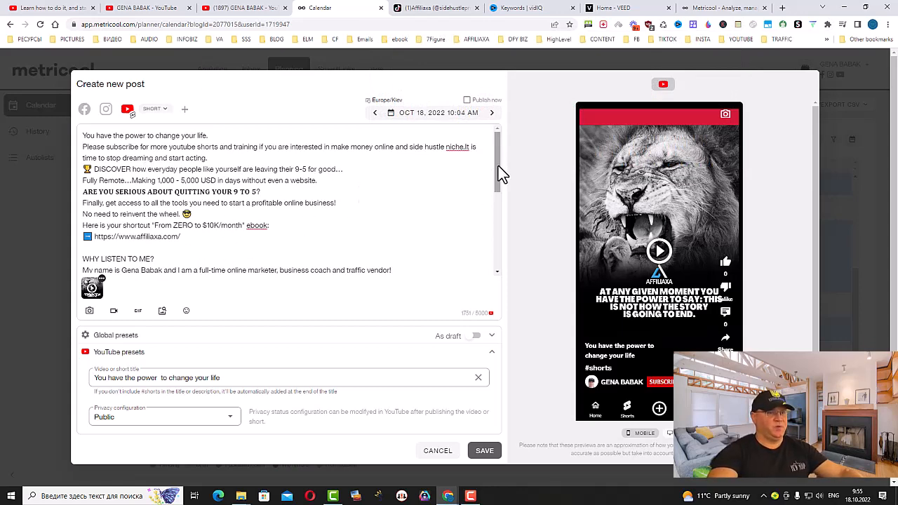
Toggle Publish now on and off so the post time resets to October 18, 9:56 AM.
scroll(down, 3)
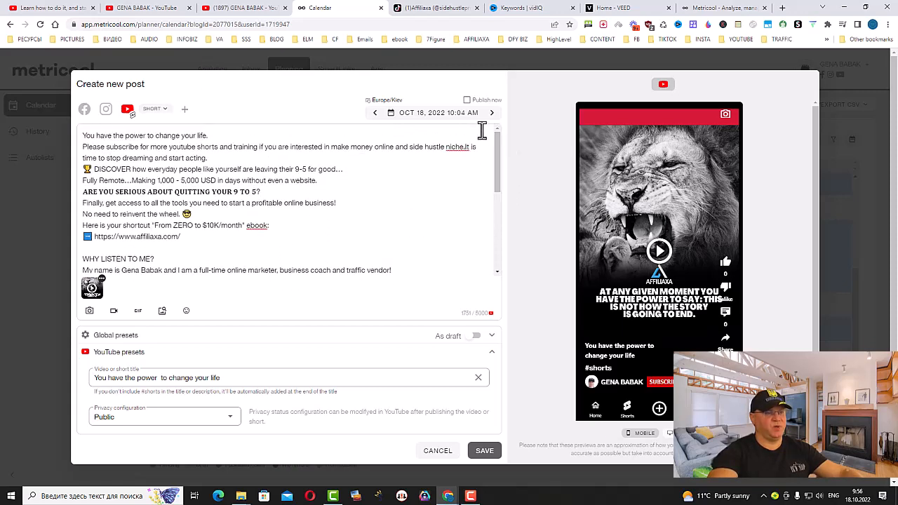
click(467, 100)
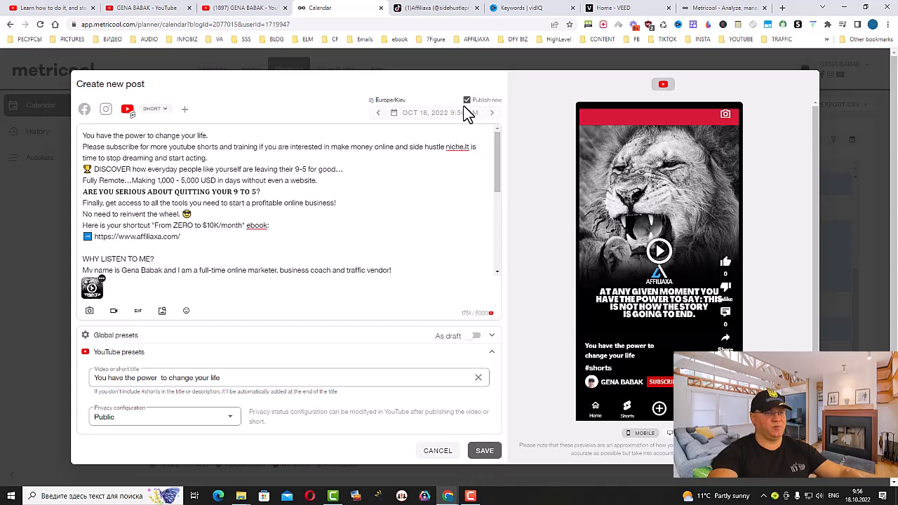
click(466, 99)
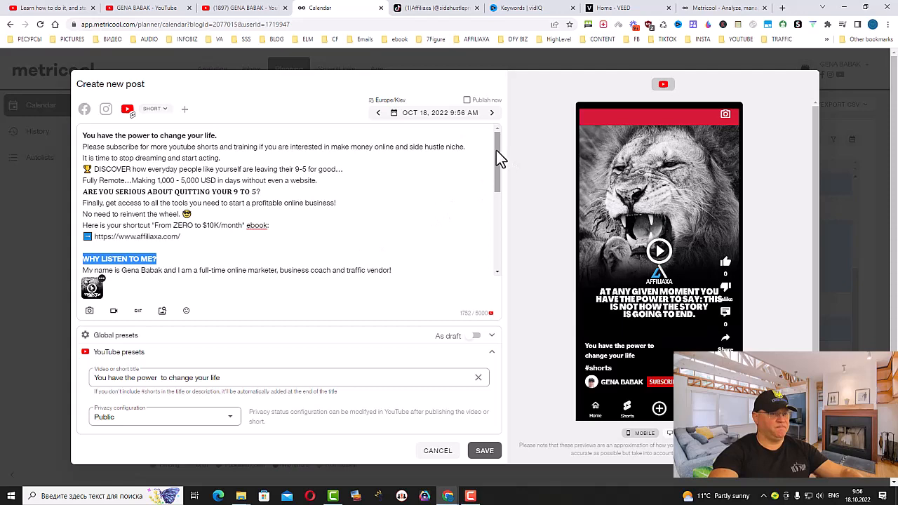
scroll(down, 3)
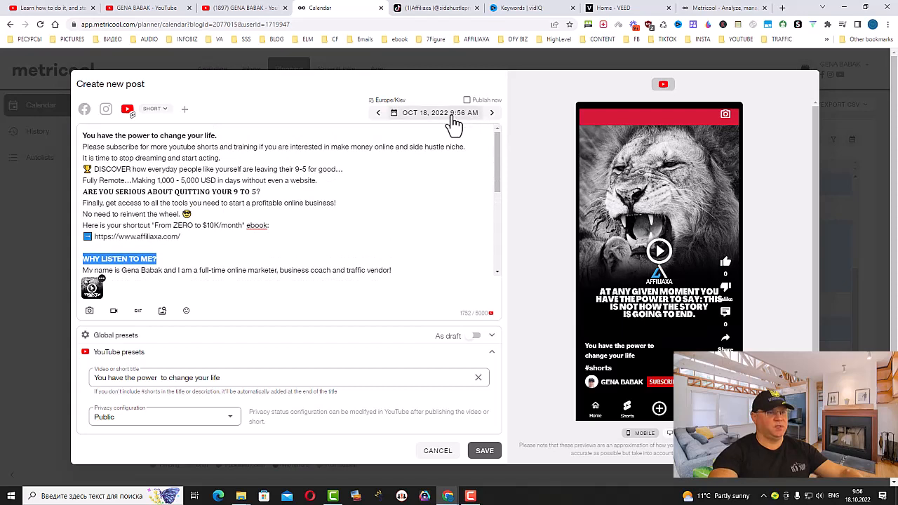
Set the publish date and time to October 18, 2022 at 7:01 PM in the date picker.
click(441, 113)
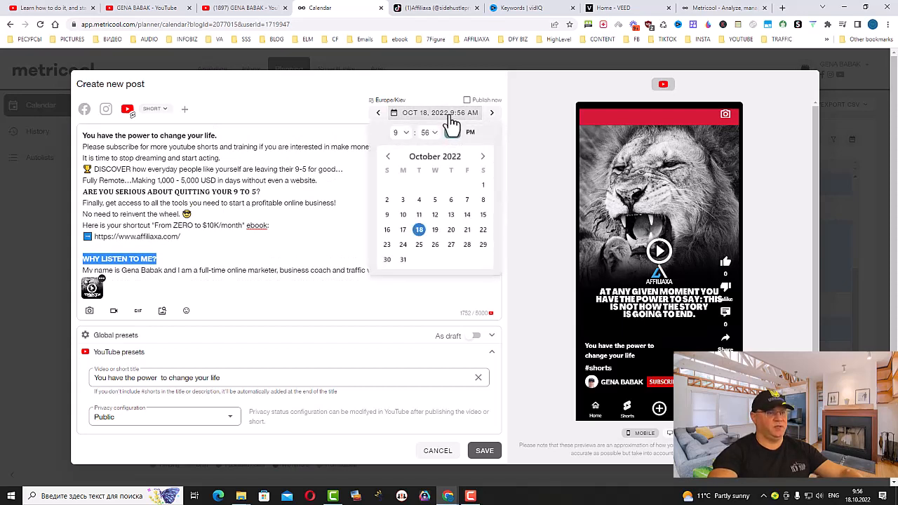
click(397, 132)
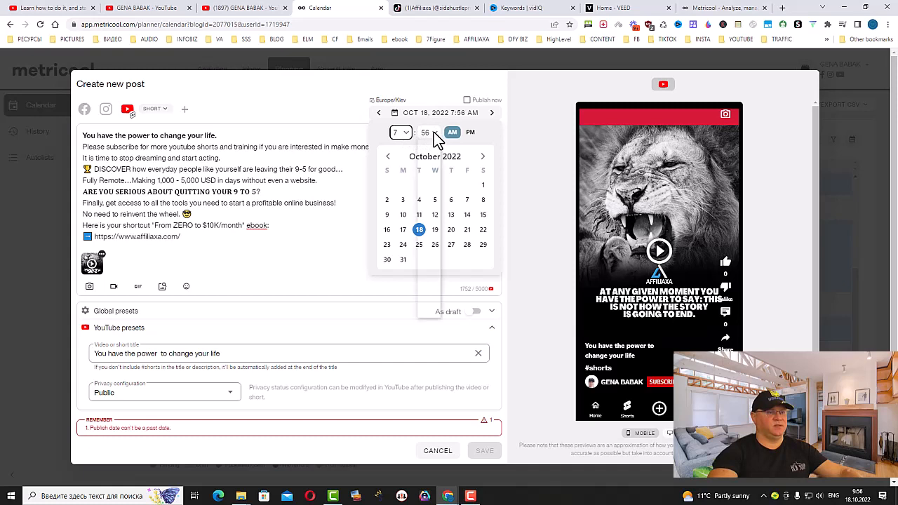
click(426, 132)
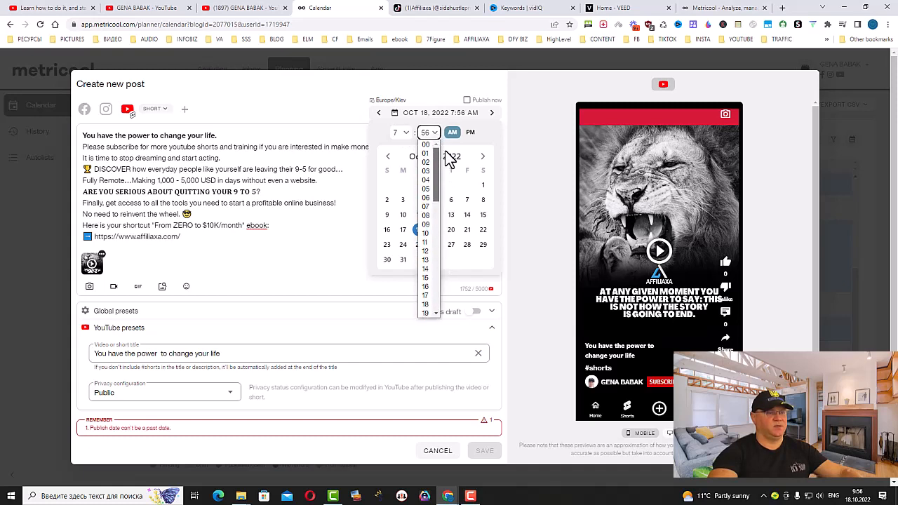
click(424, 163)
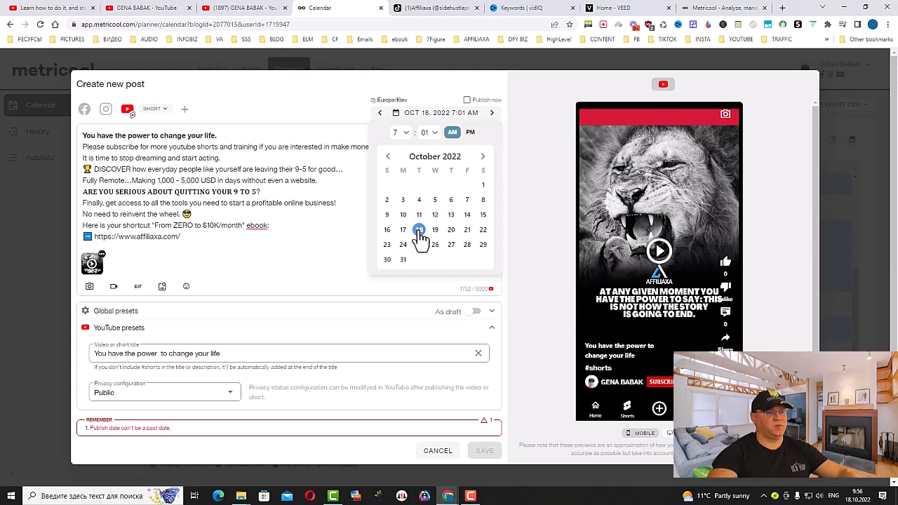
click(419, 229)
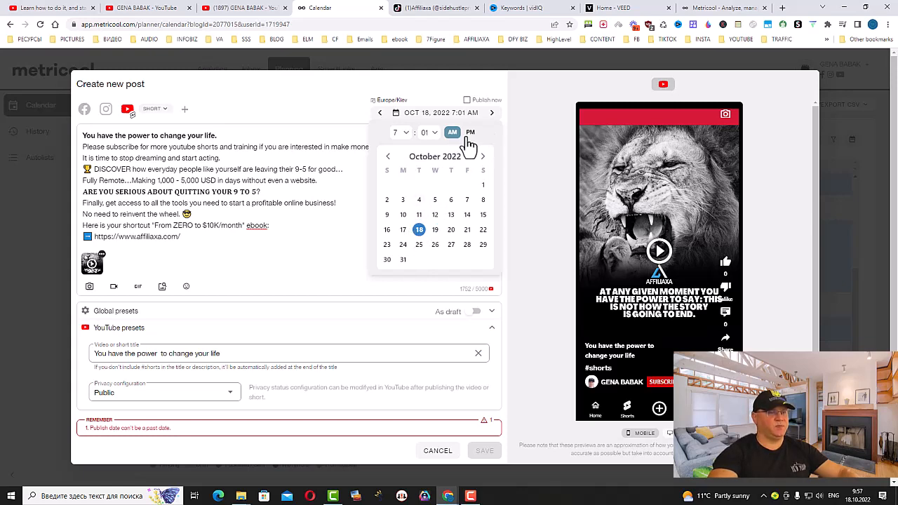
click(470, 132)
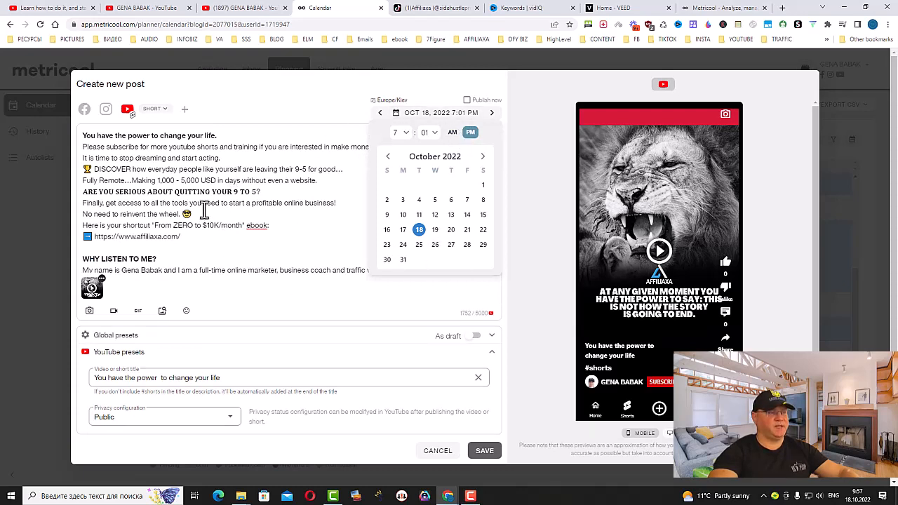
mouse_move(130, 123)
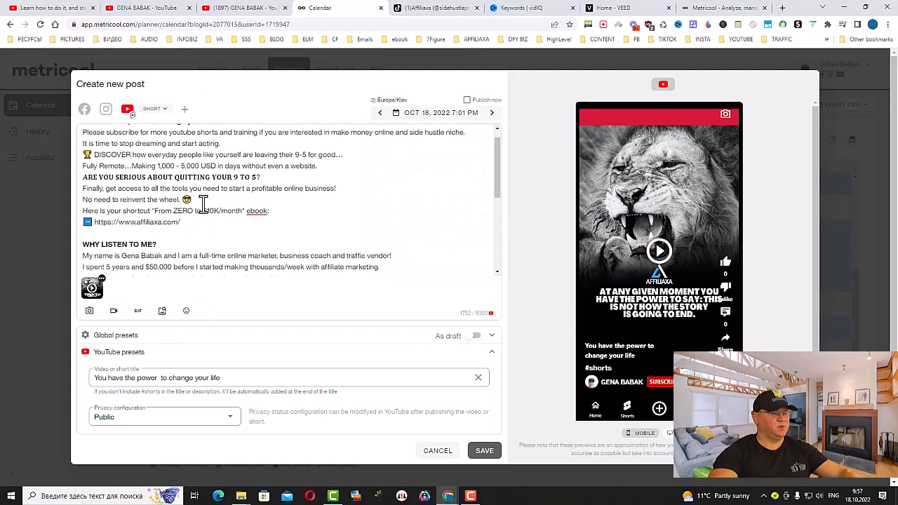
Review the description and save the Short onto Tuesday October 18 at 7:01 PM.
scroll(down, 3)
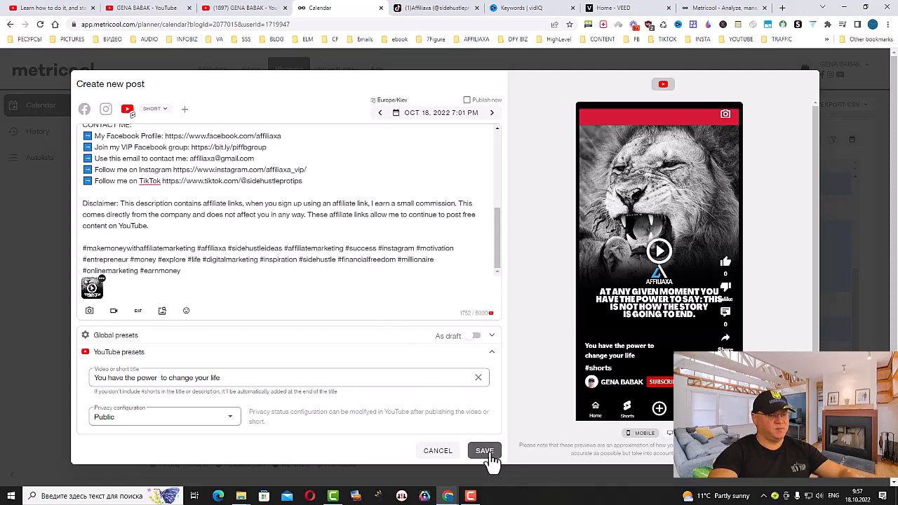
click(485, 450)
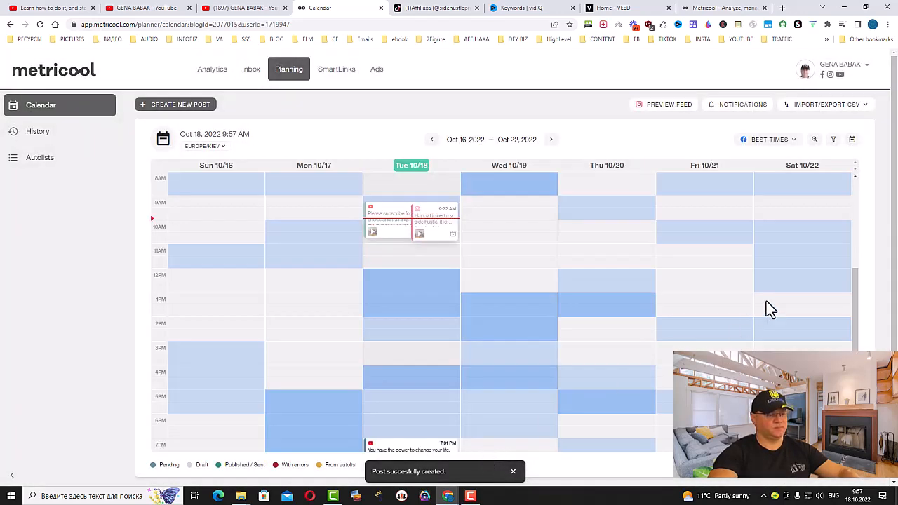
Review the week's evening Shorts queue, then switch to the YouTube channel home page.
scroll(down, 3)
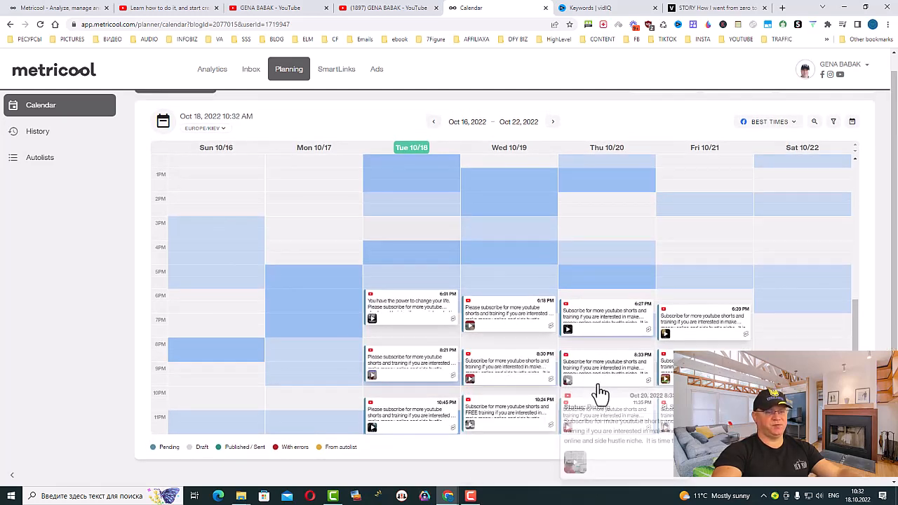
mouse_move(413, 312)
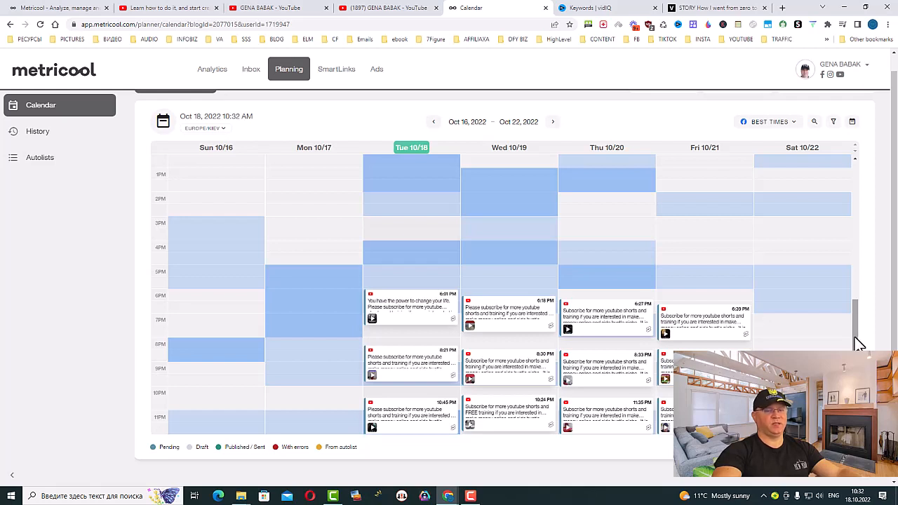
mouse_move(531, 258)
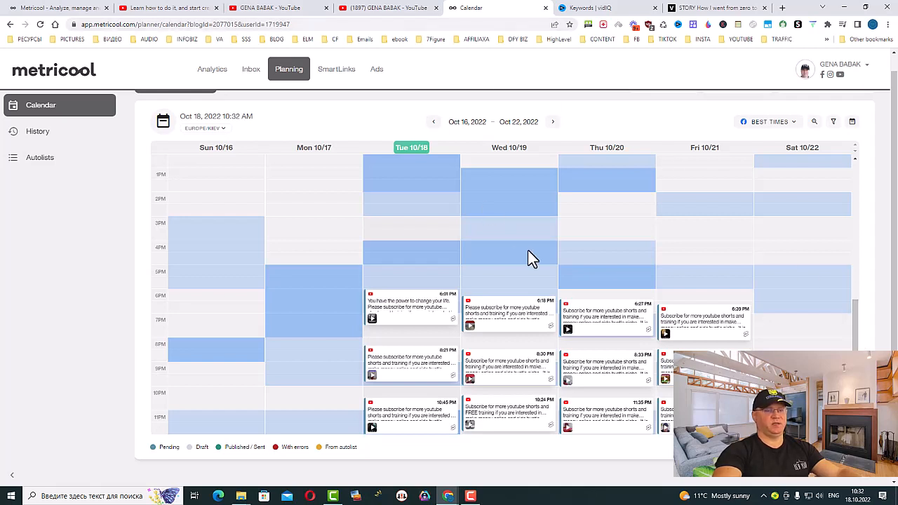
click(386, 7)
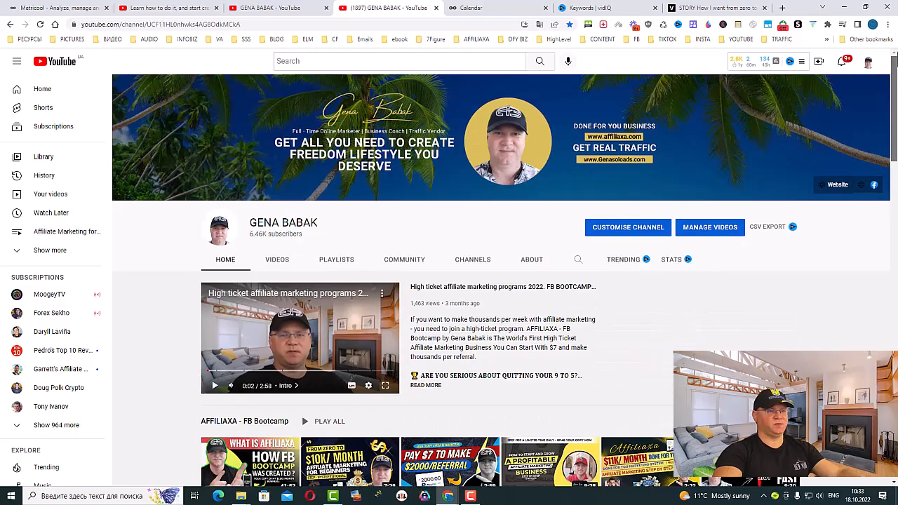
Browse the channel's Shorts shelf, then return to the Metricool planning calendar.
scroll(down, 3)
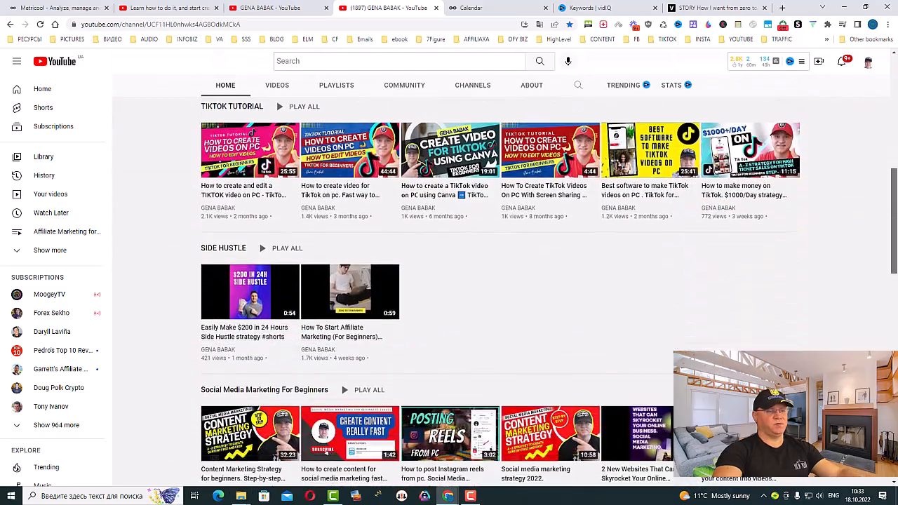
scroll(down, 3)
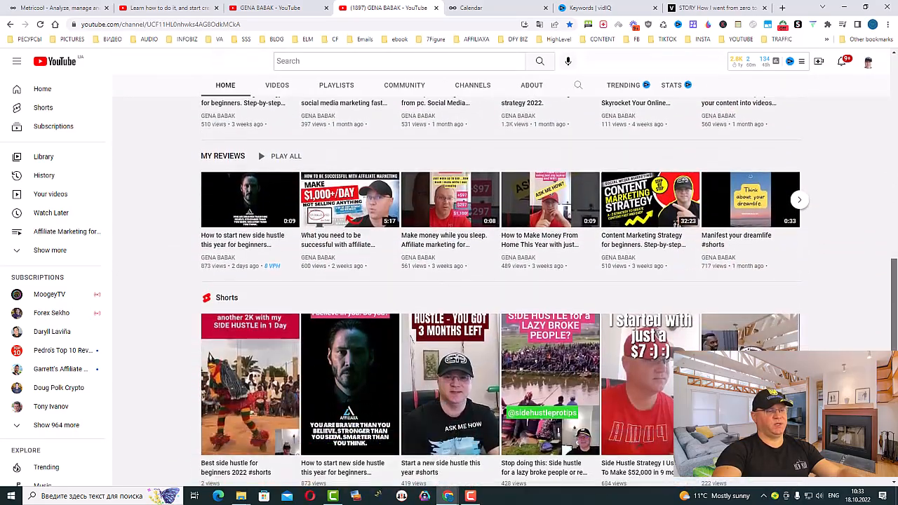
scroll(down, 3)
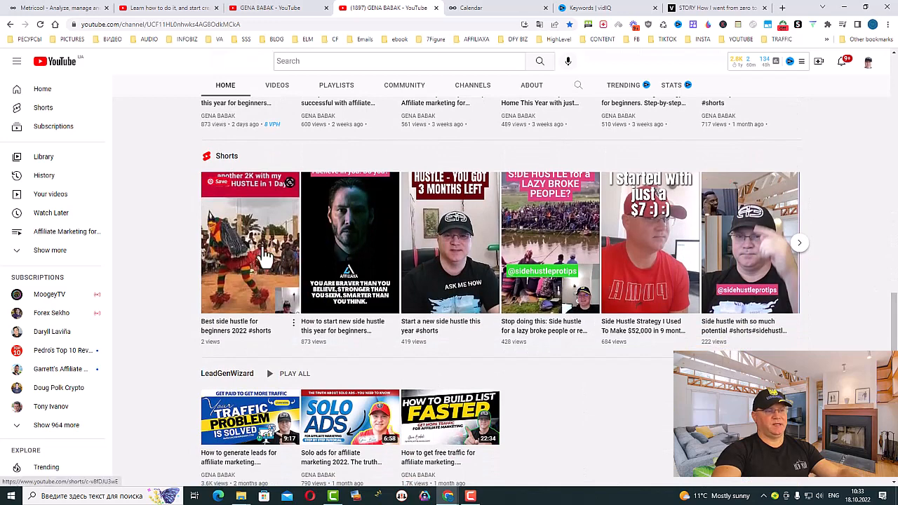
mouse_move(279, 274)
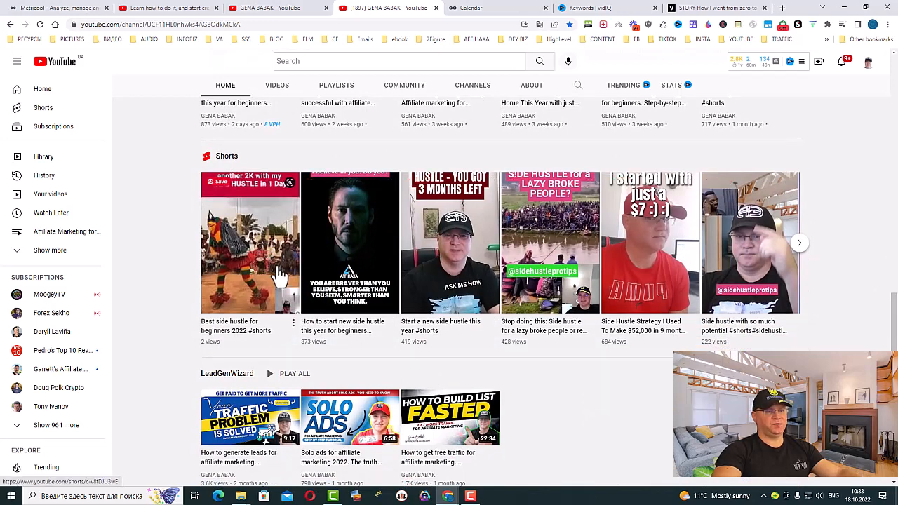
mouse_move(223, 291)
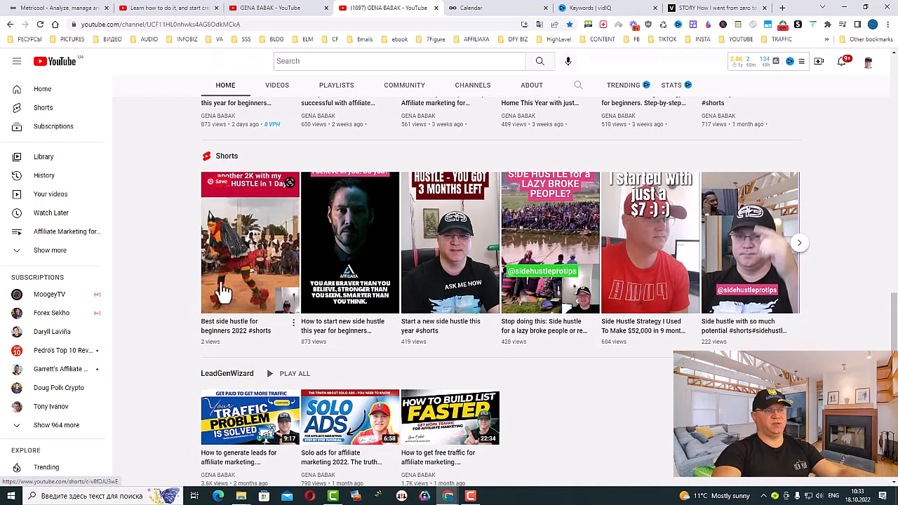
mouse_move(241, 280)
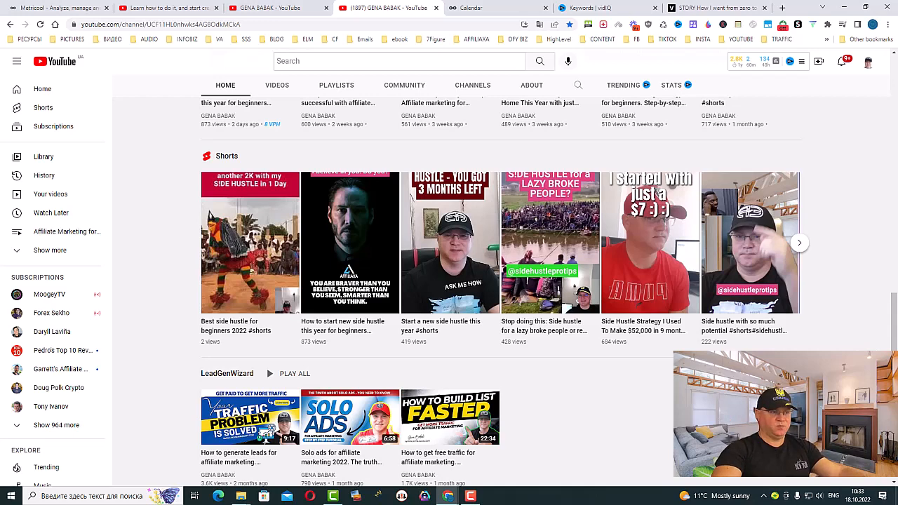
mouse_move(883, 324)
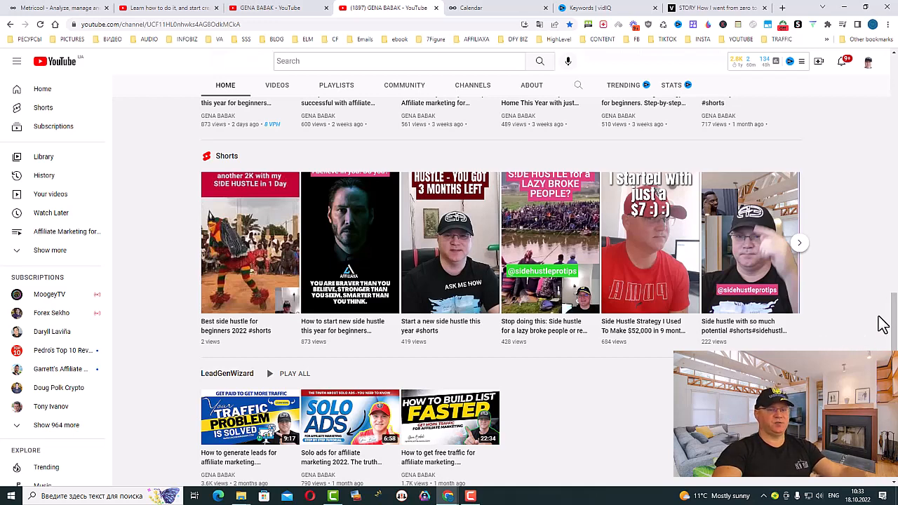
click(466, 8)
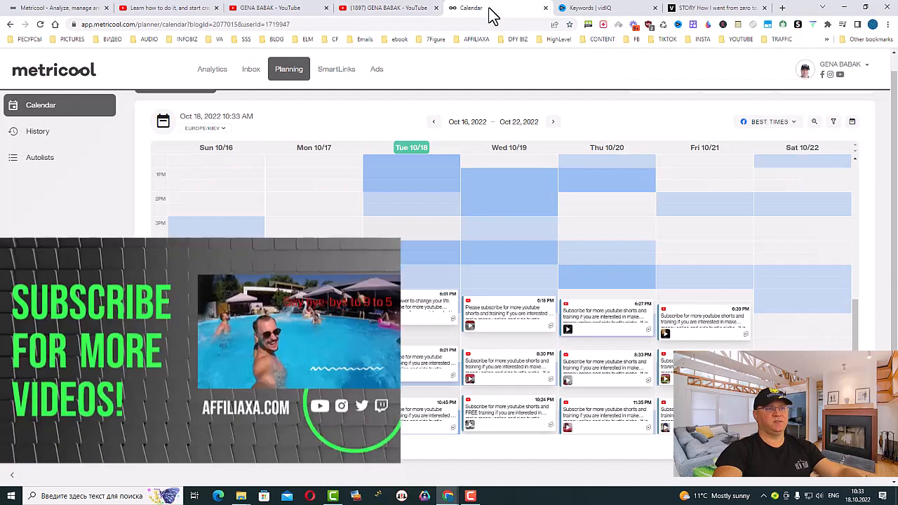